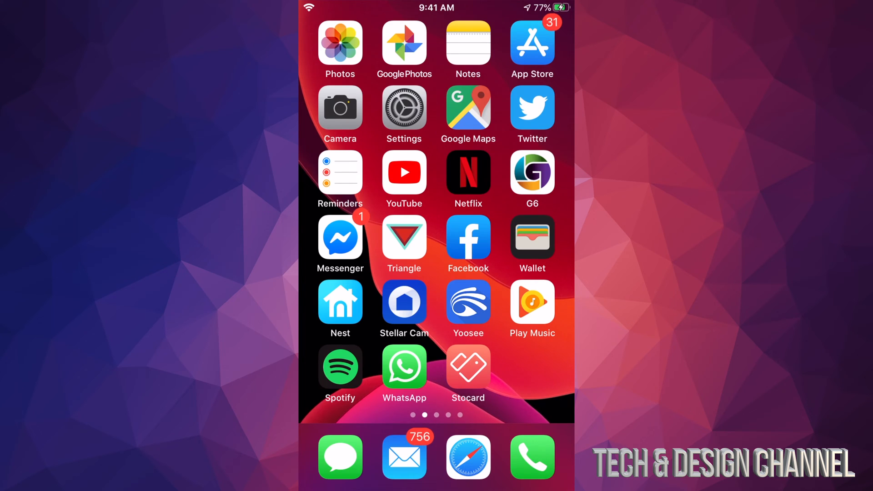
- Launch the App Store and open the Account sheet listing 31 available updates
left_click(531, 43)
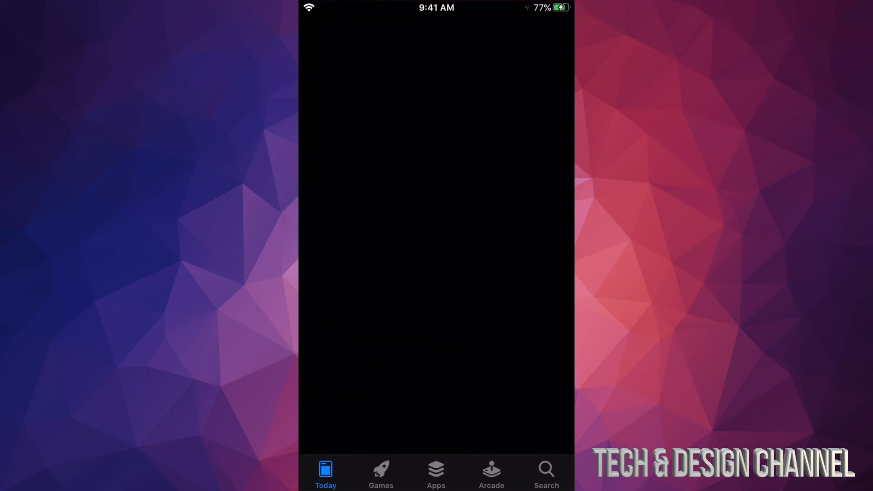
left_click(326, 474)
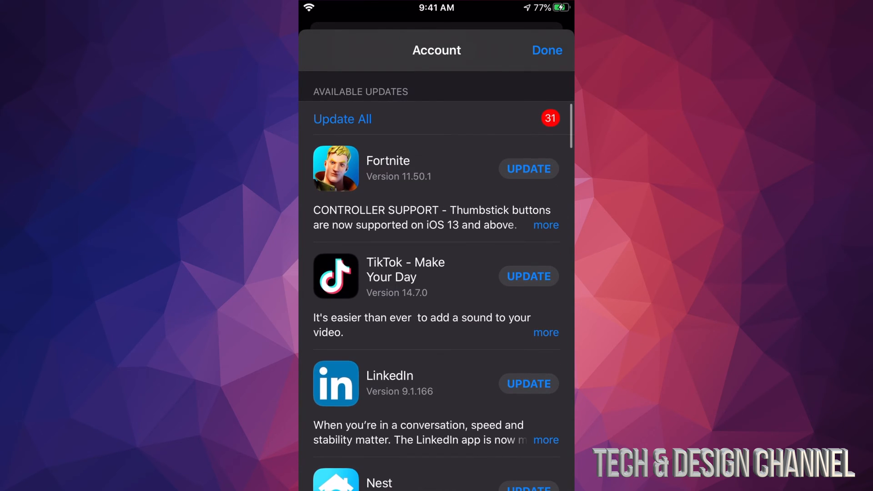
- Start the Fortnite update from the list, then dismiss the Account sheet
scroll("down", 3)
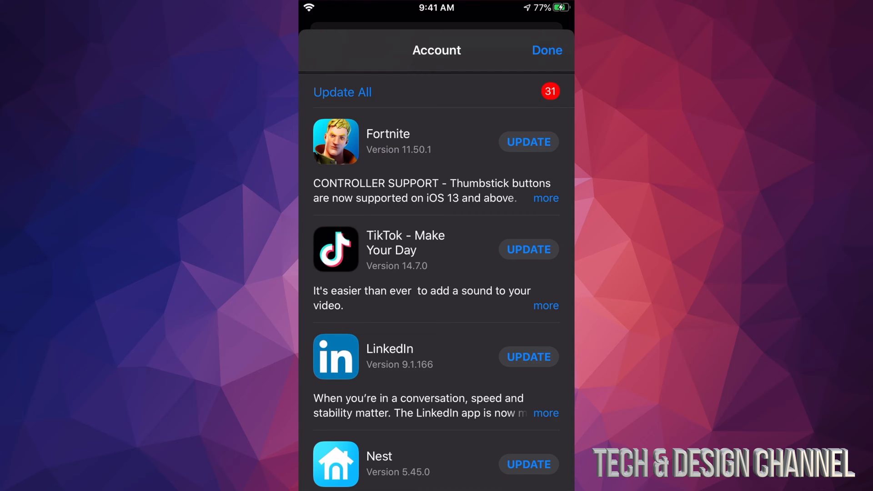
left_click(527, 142)
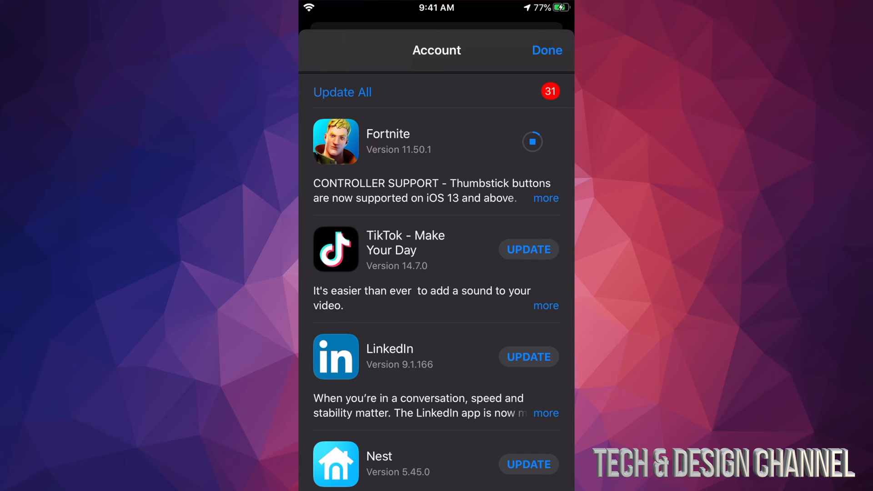
scroll("down", 3)
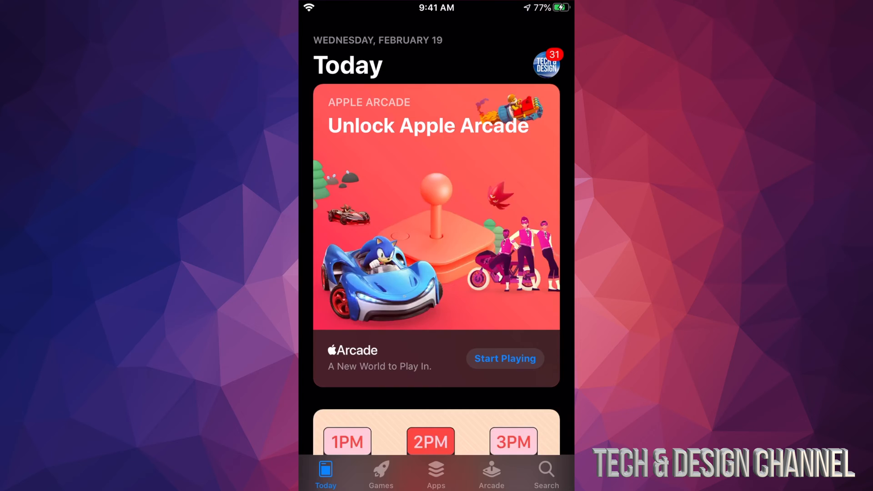
- Search the store for TikTok and start its update from the result
left_click(544, 473)
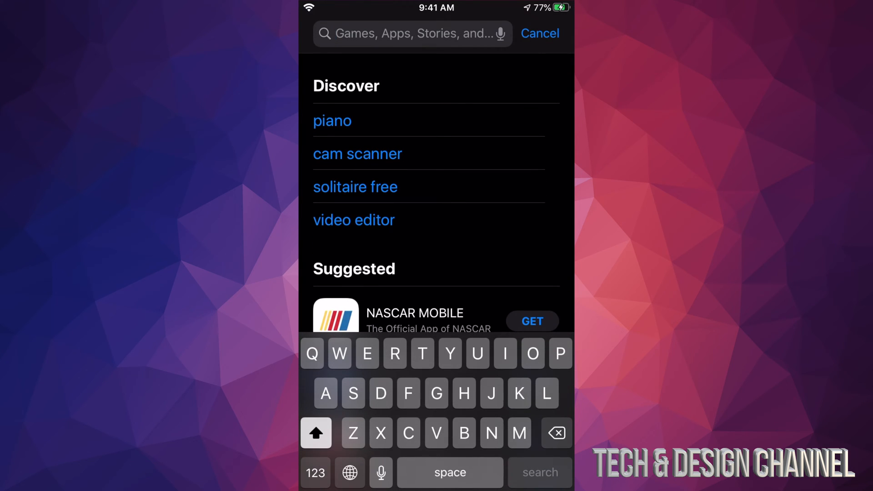
type("Tiltok")
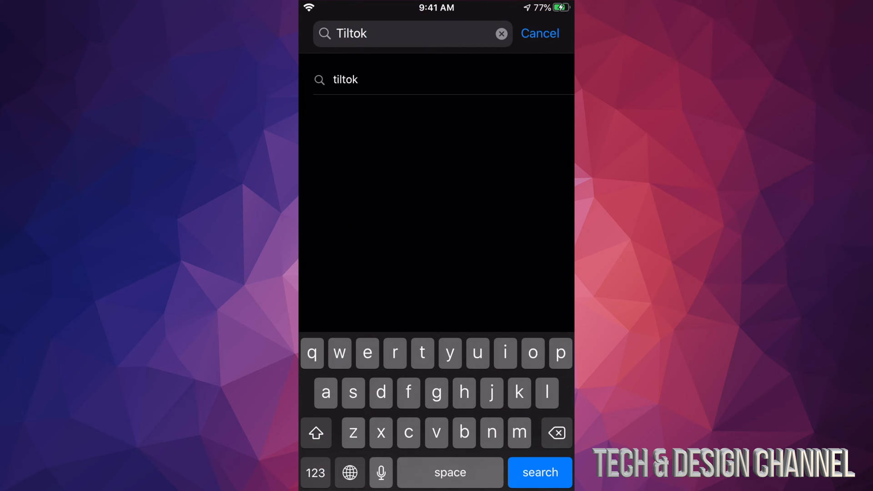
left_click(539, 472)
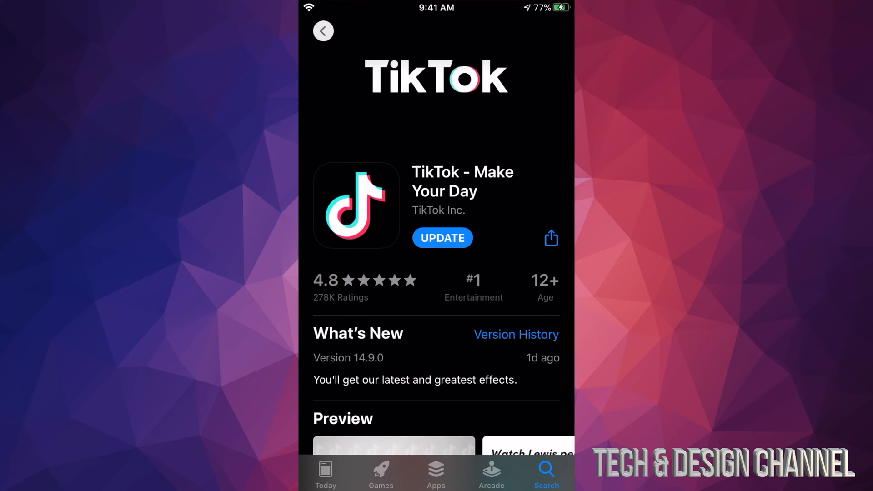
left_click(442, 238)
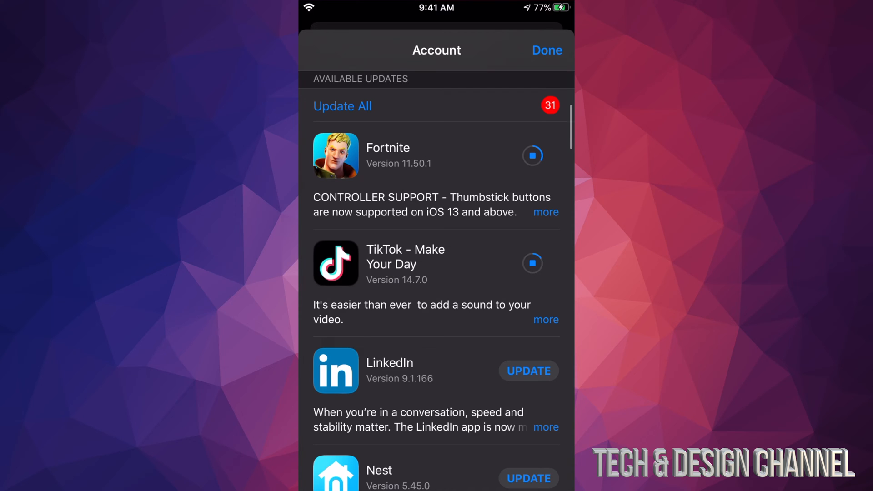
- Scroll down the updates list and start the WhatsApp Messenger update
scroll("down", 3)
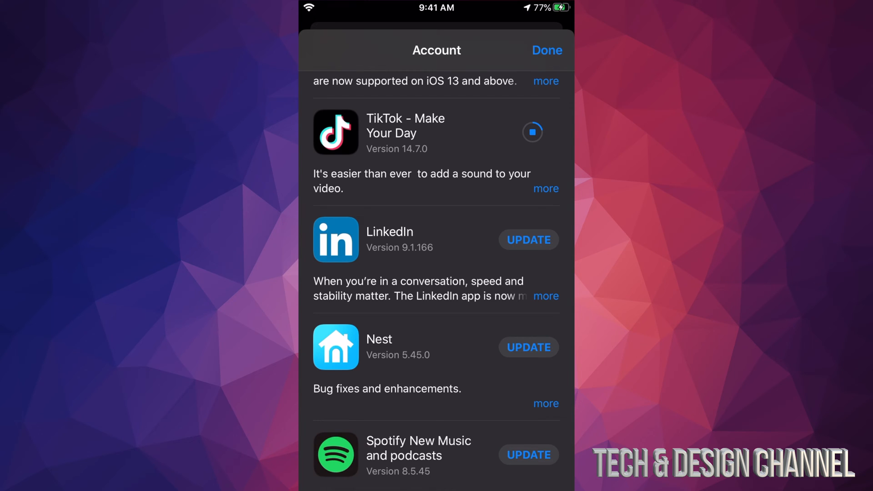
scroll("down", 3)
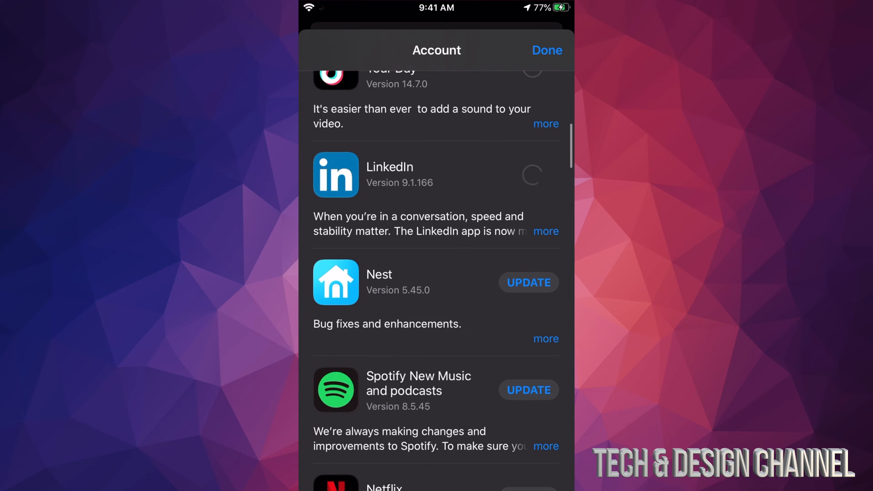
scroll("down", 3)
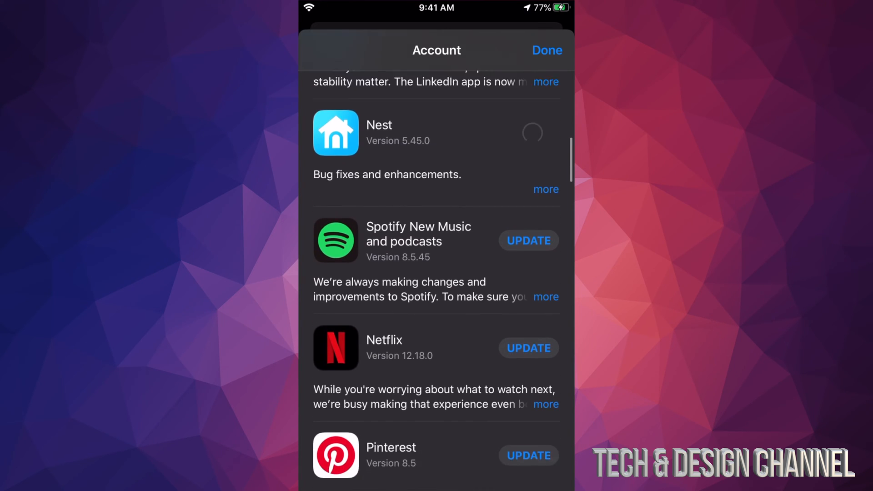
scroll("down", 3)
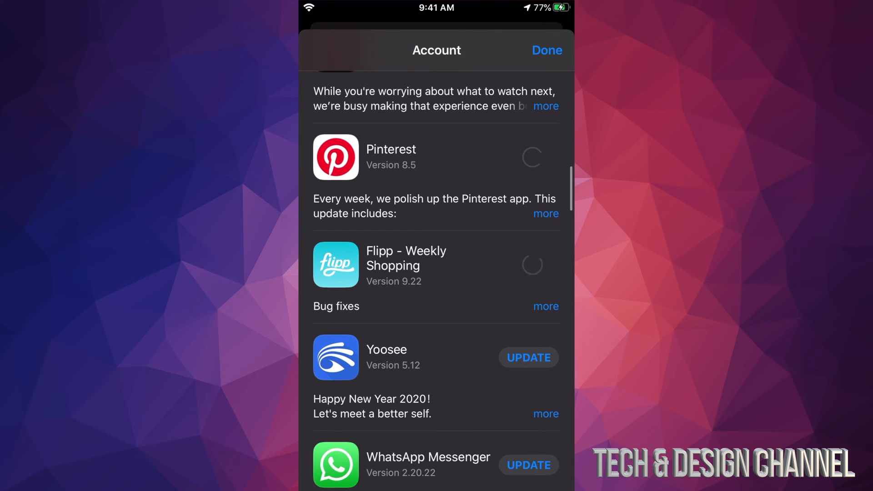
scroll("down", 3)
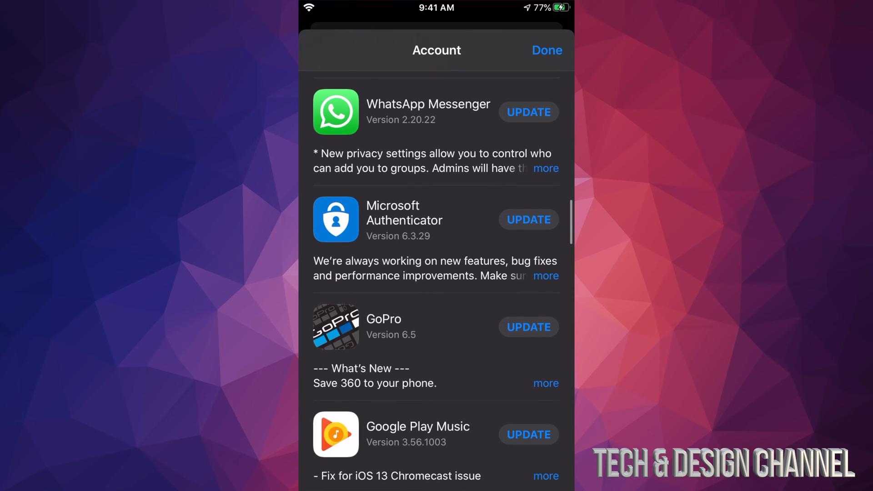
left_click(528, 111)
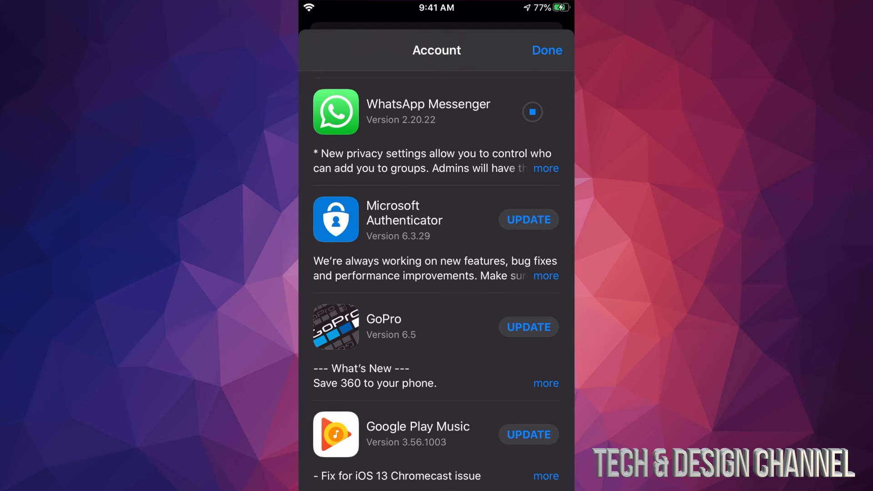
- Continue down the list and start the Disney+ update
scroll("down", 3)
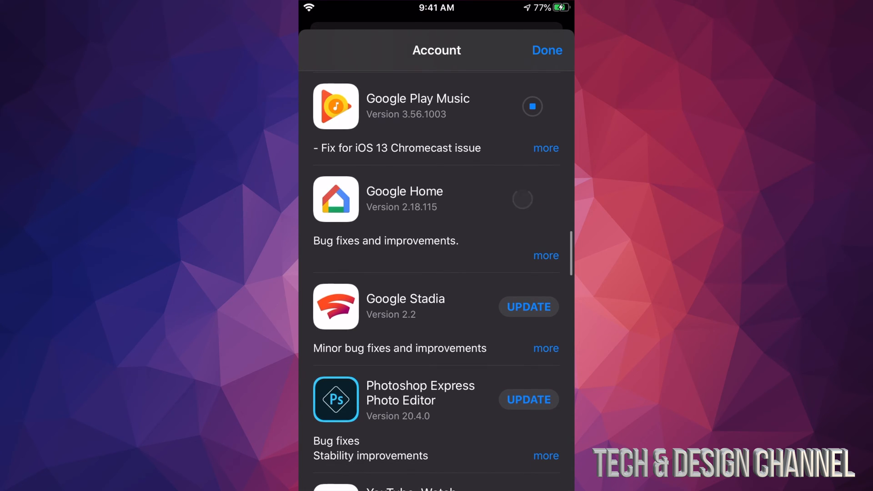
scroll("down", 3)
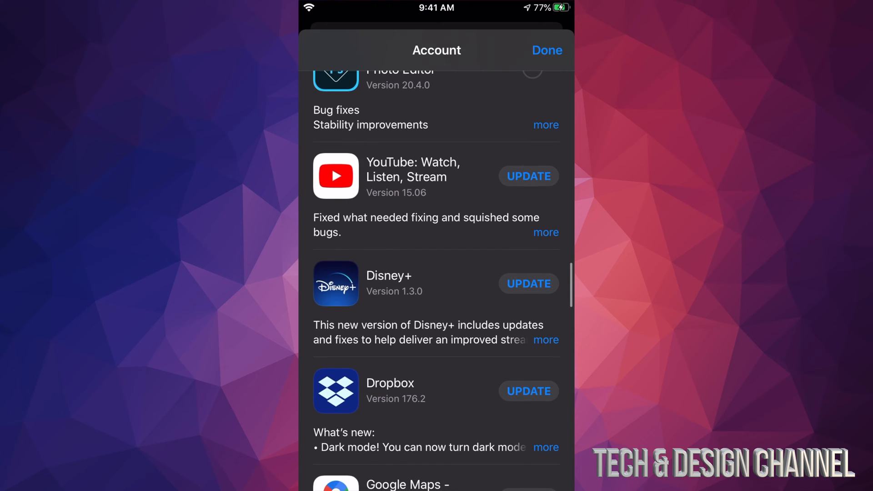
scroll("down", 3)
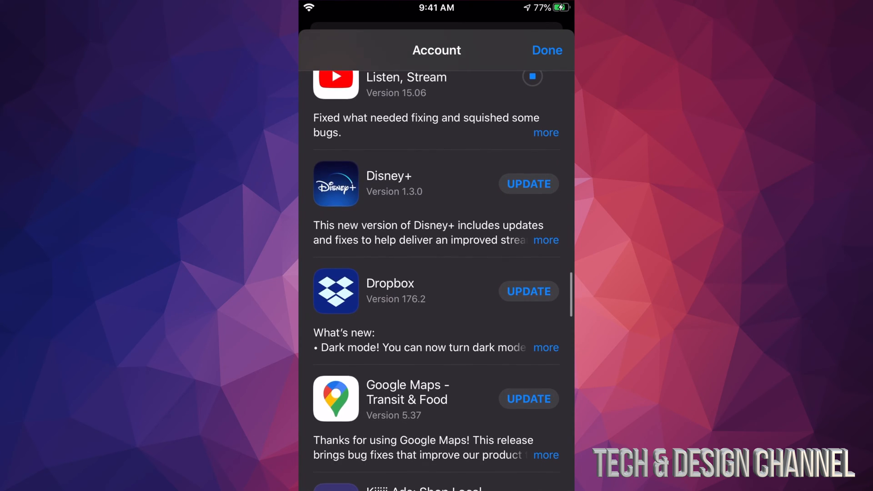
left_click(527, 183)
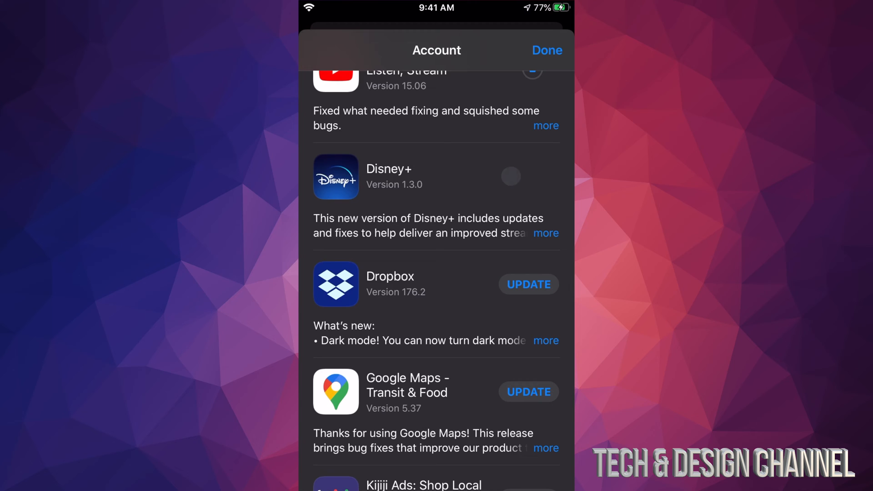
- Scroll through the rest of the list down to Twitter checking all updates are queued
scroll("down", 3)
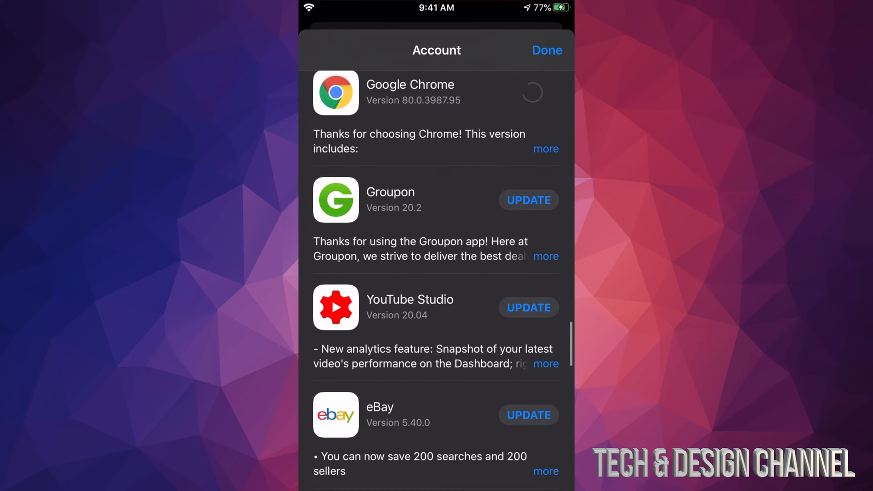
scroll("down", 3)
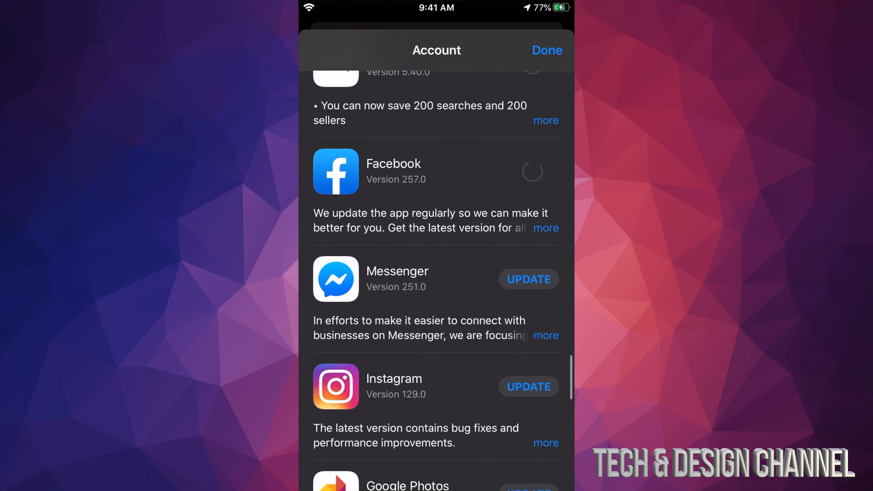
scroll("down", 3)
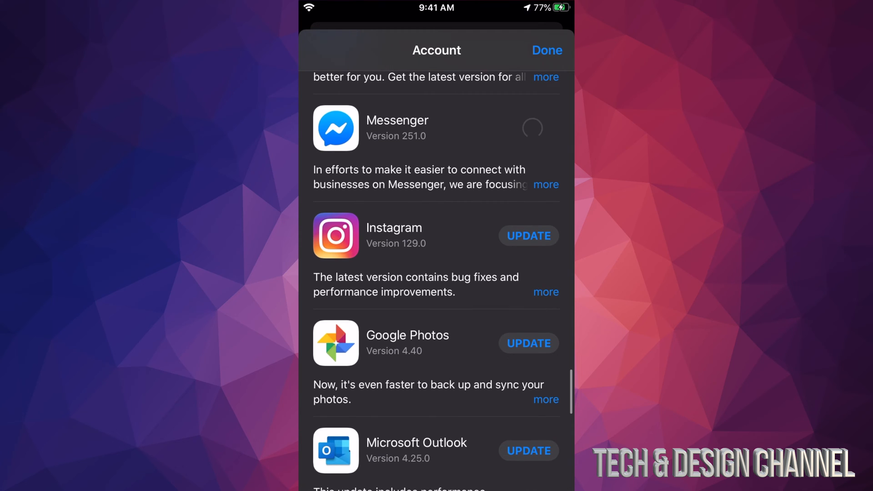
scroll("down", 3)
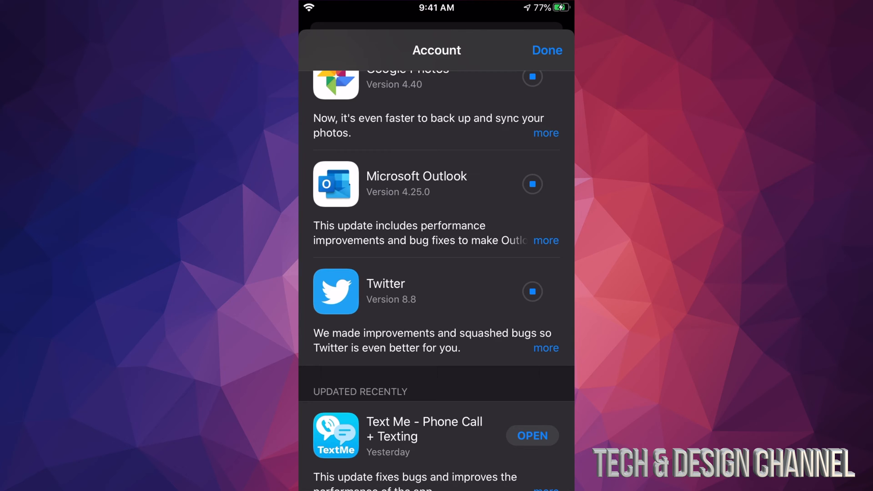
scroll("down", 3)
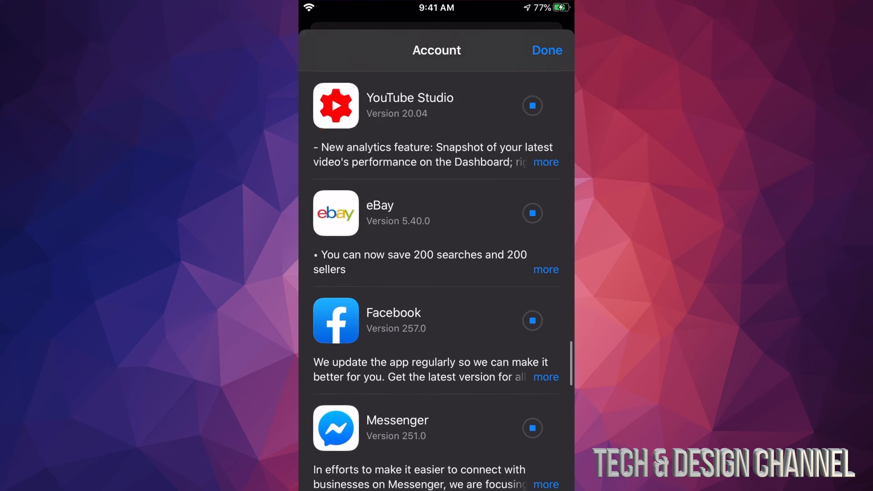
scroll("down", 3)
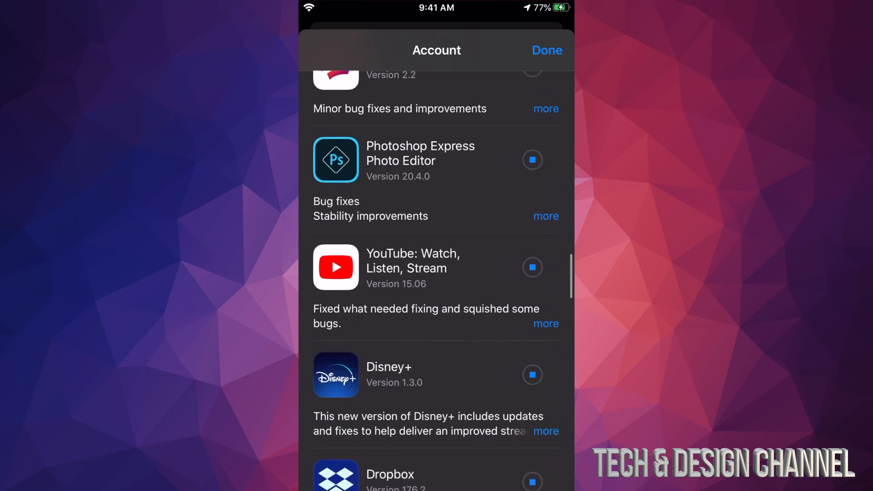
scroll("down", 3)
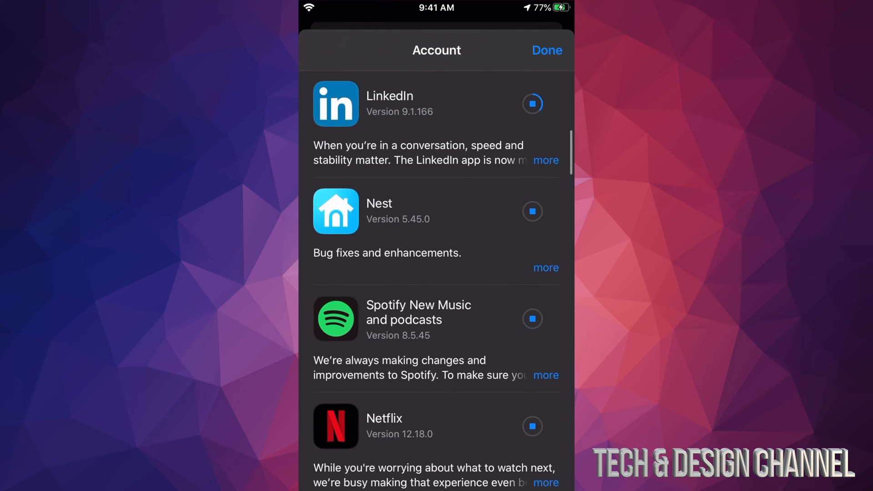
scroll("down", 3)
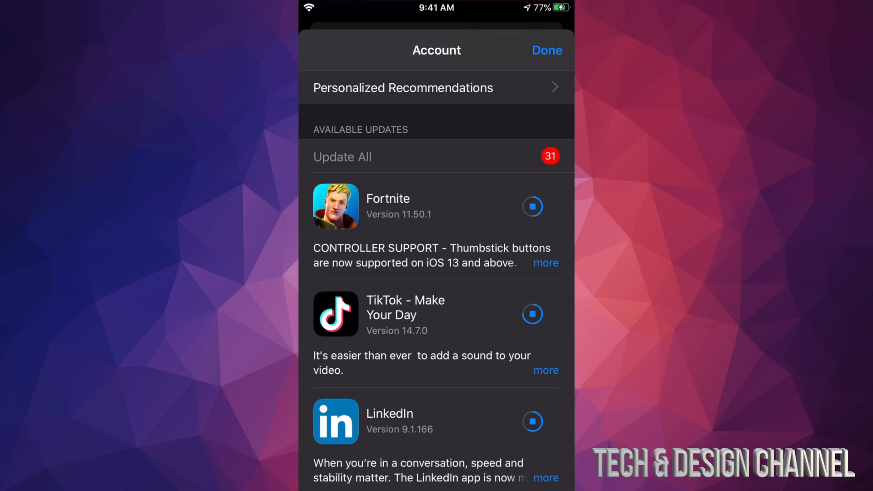
- Wait as TikTok and LinkedIn finish, then review the 29 remaining downloads
left_click(532, 313)
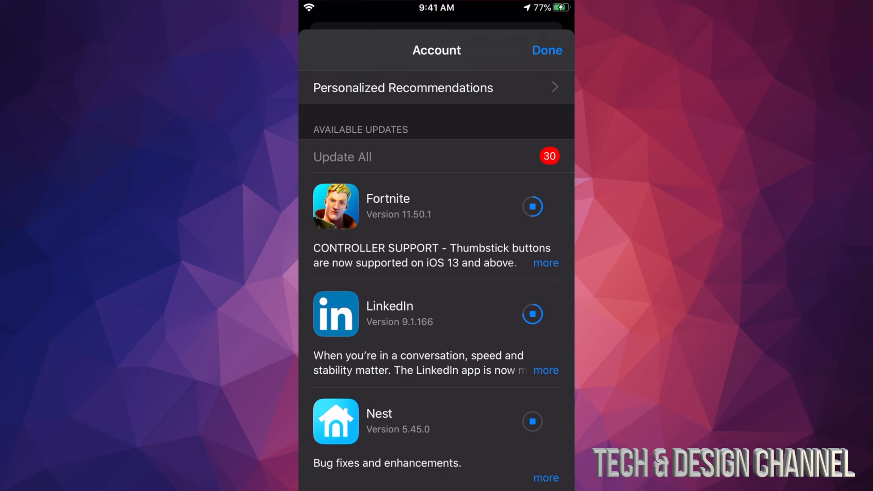
left_click(532, 313)
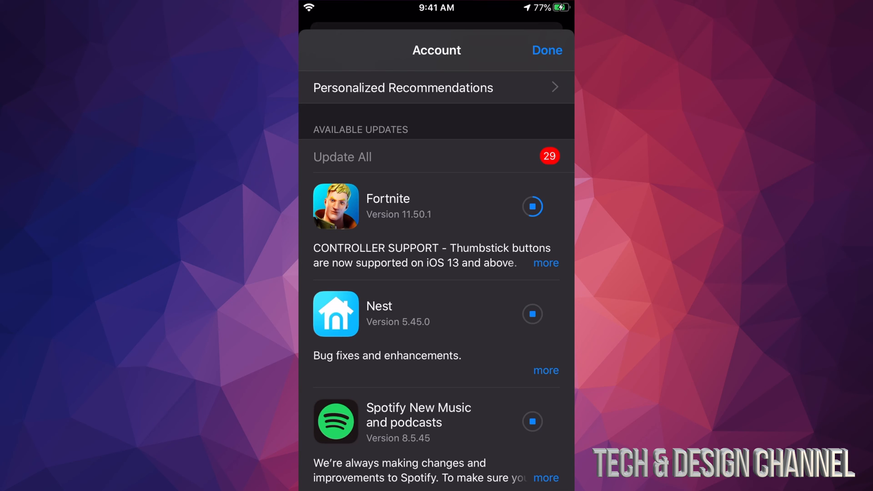
scroll("down", 3)
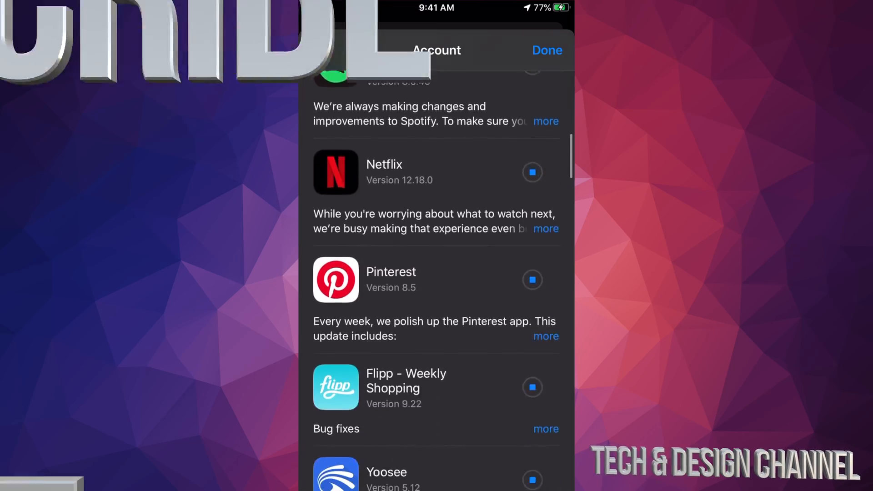
scroll("down", 3)
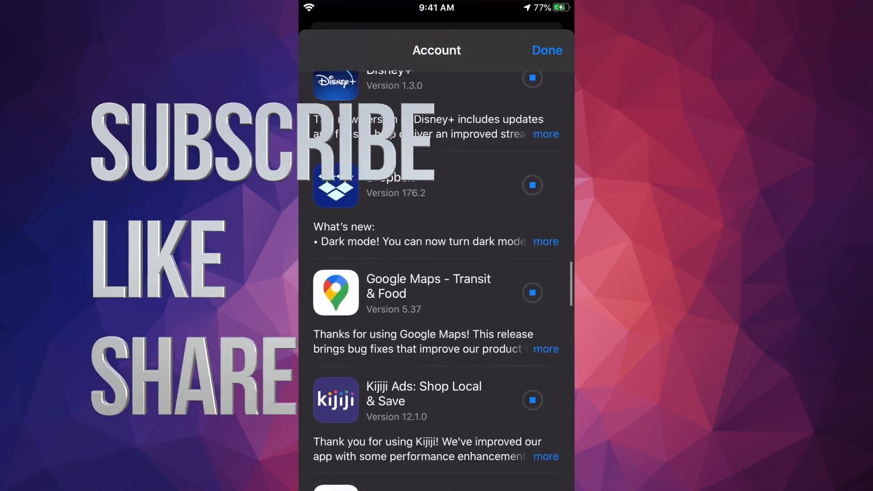